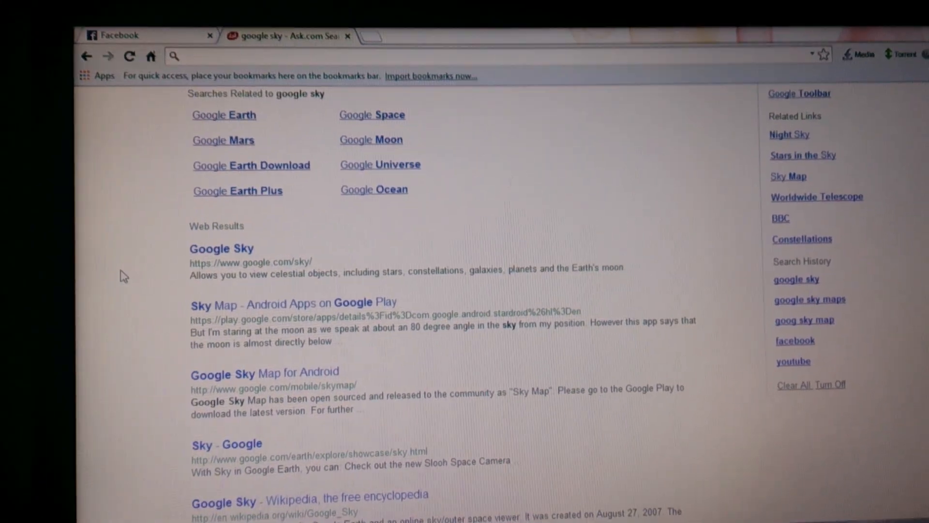
- Scroll through the web results and follow the Google Sky link to its star map
scroll("down", 3)
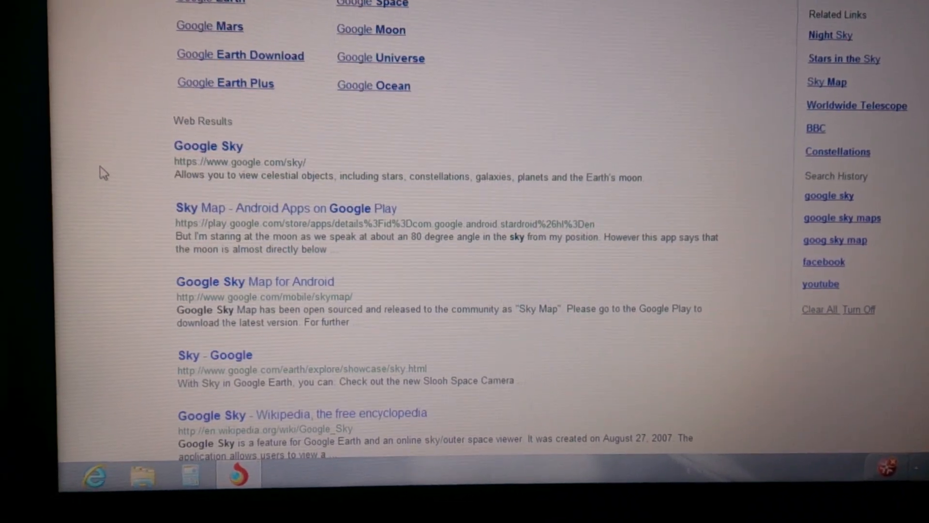
scroll("down", 3)
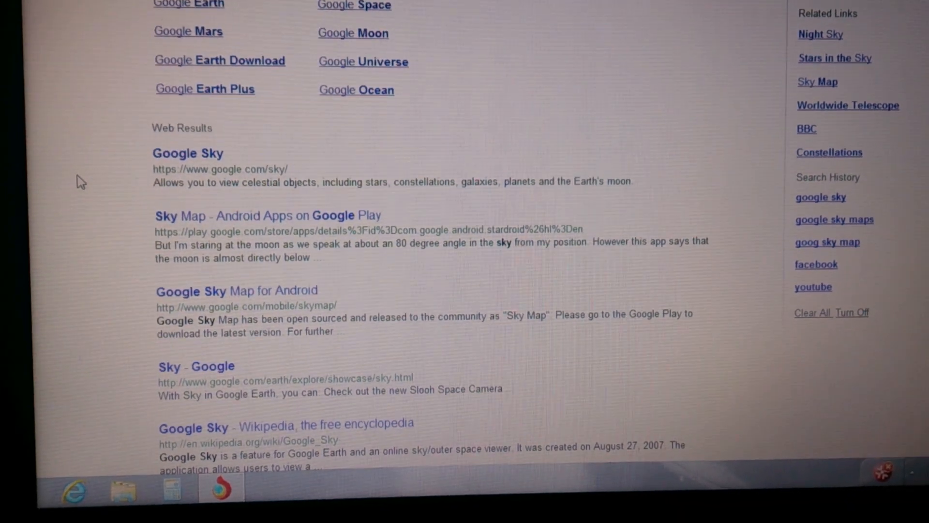
scroll("down", 3)
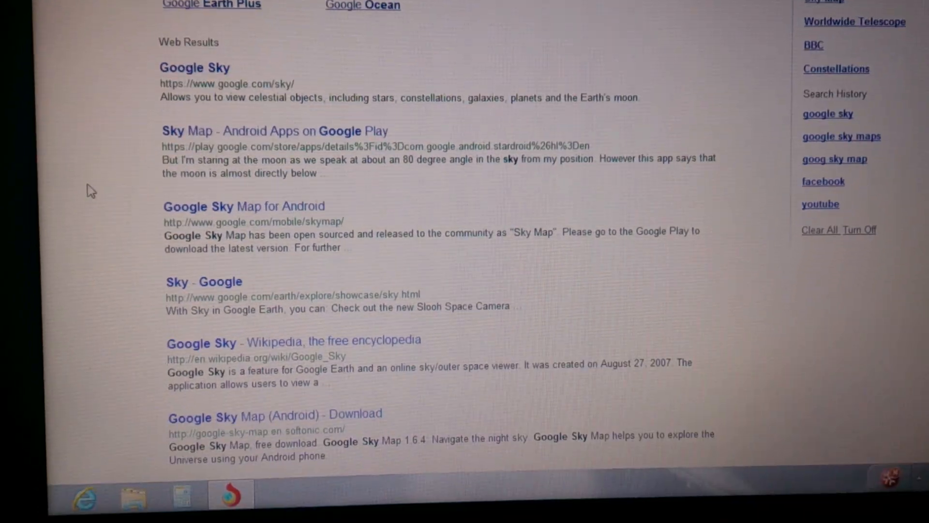
scroll("up", 3)
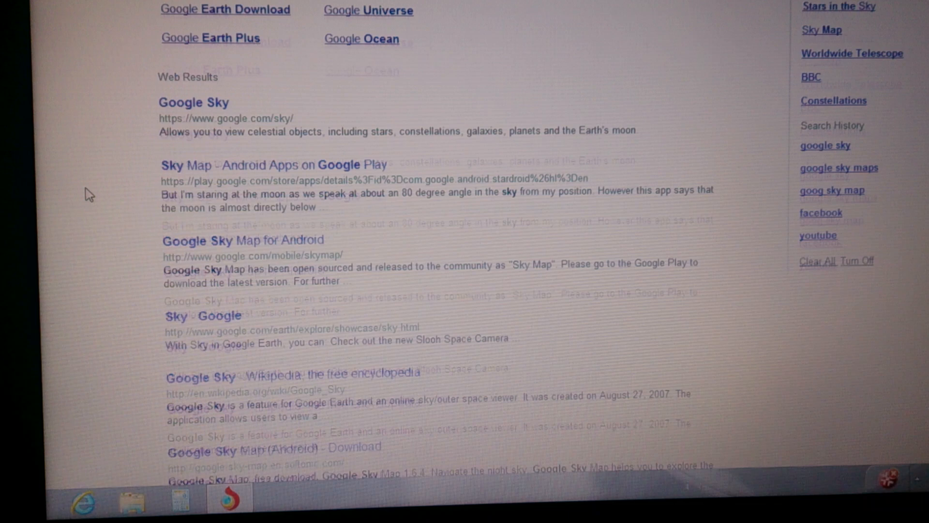
scroll("up", 3)
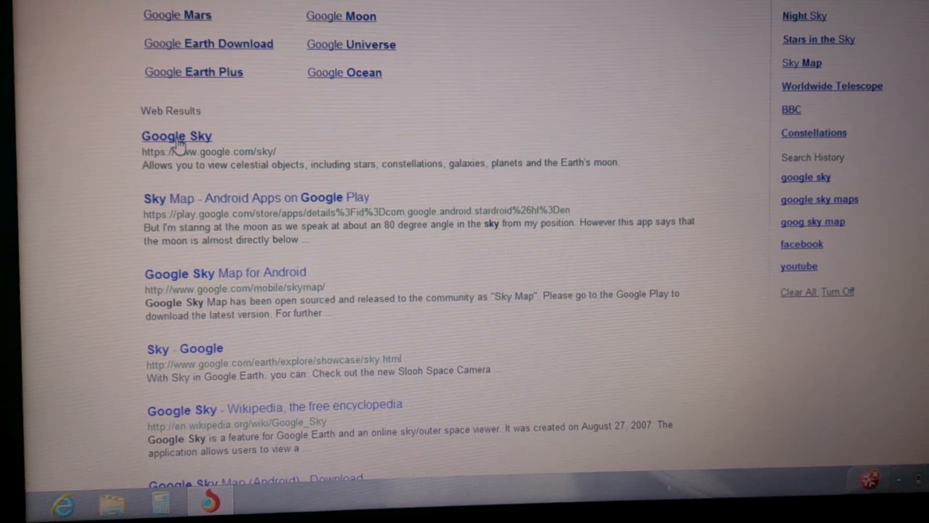
left_click(176, 135)
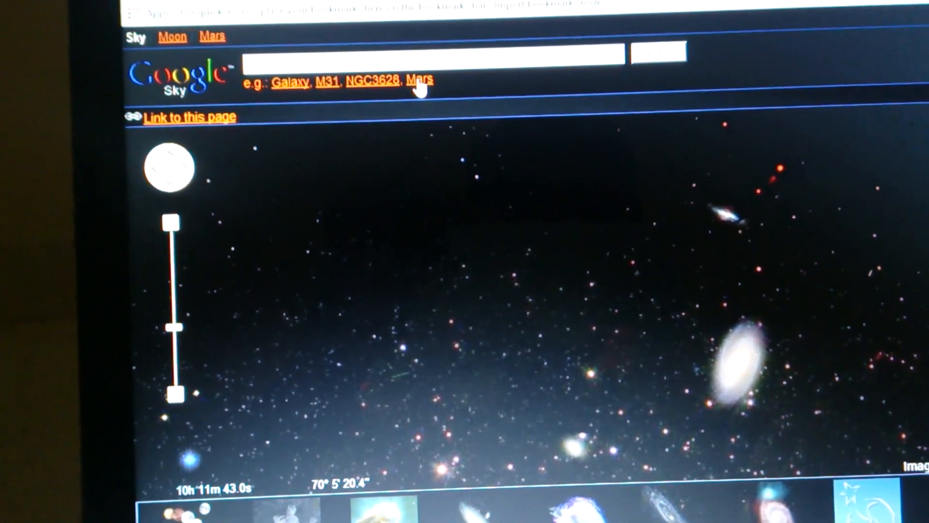
left_click(419, 80)
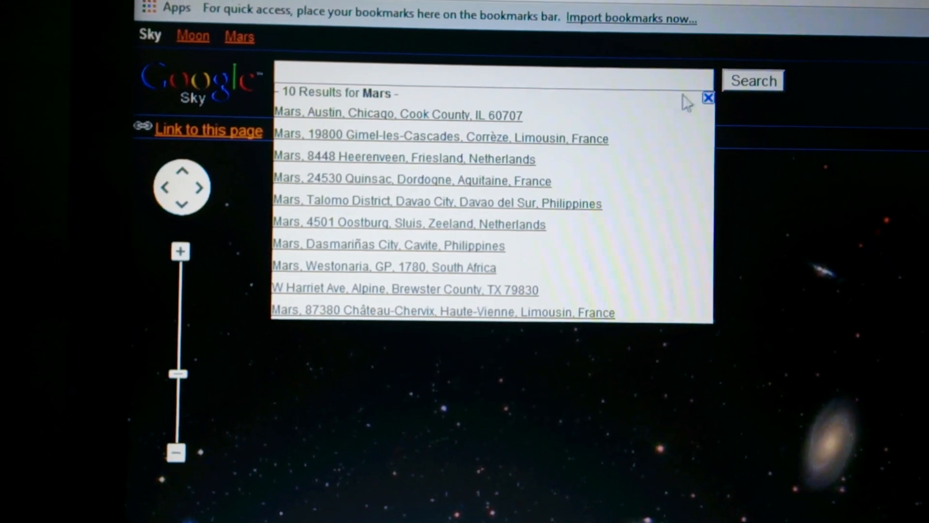
left_click(708, 96)
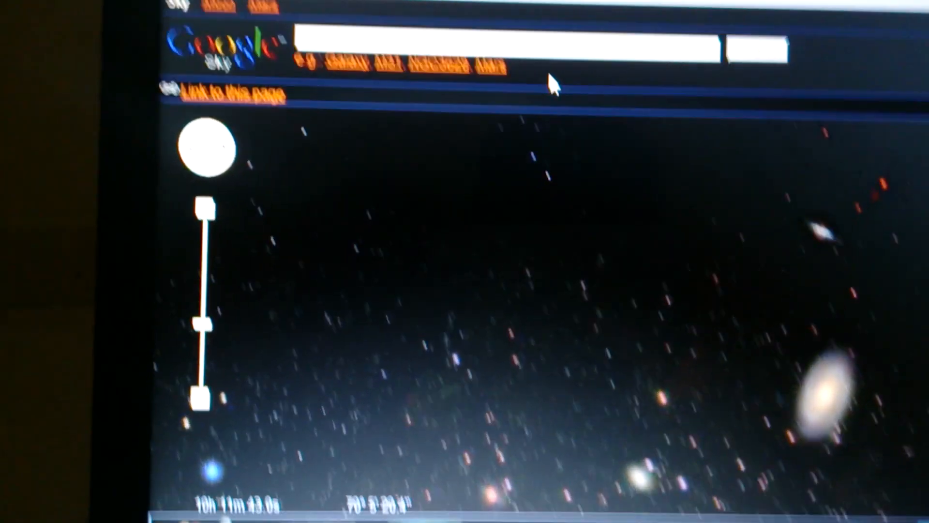